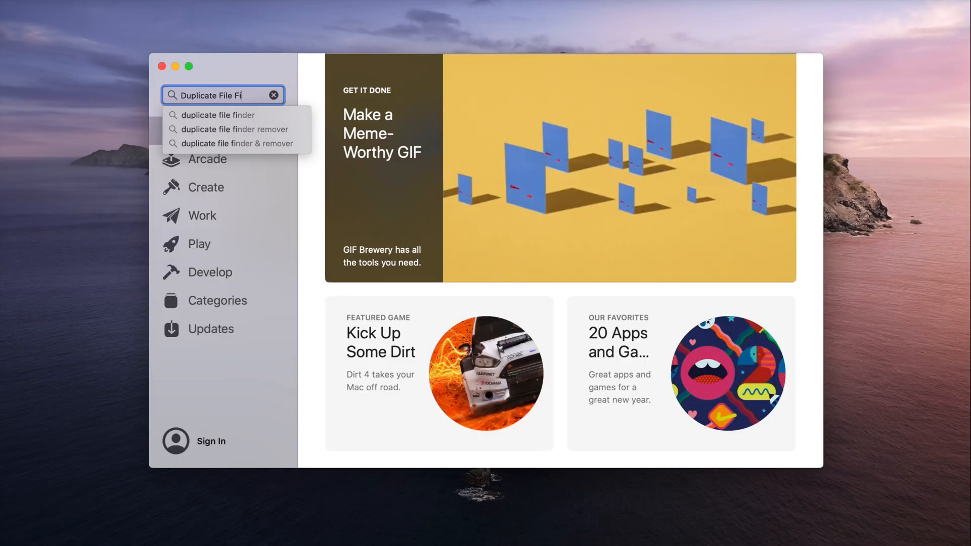
- Install Duplicate File Finder Remover by Nektony from its App Store page
left_click(233, 128)
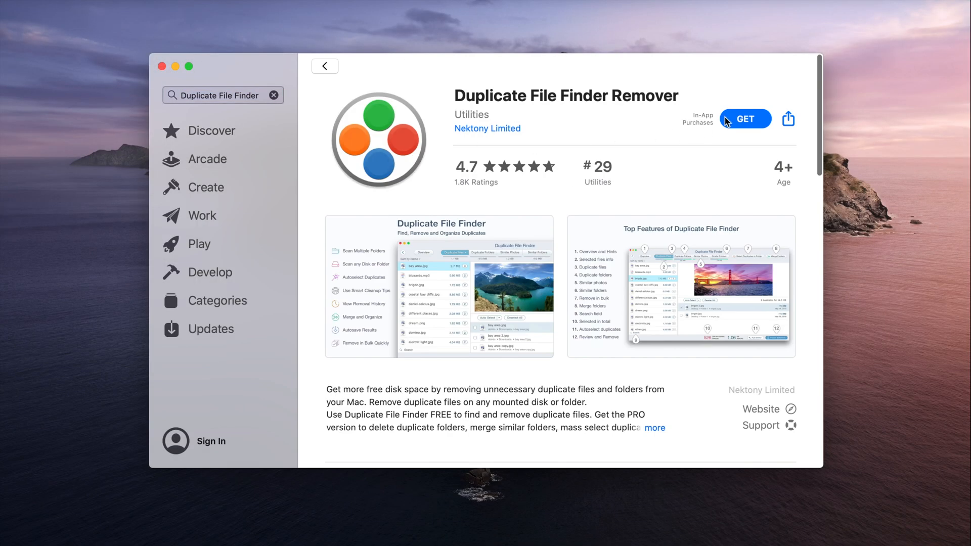
left_click(745, 118)
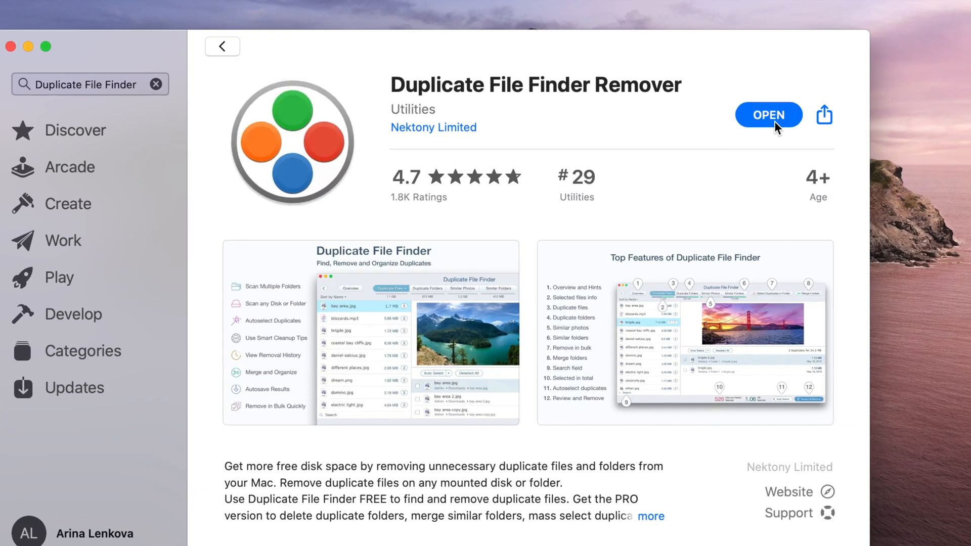
- Launch the finder, add the Photos Library as the scan target and scan it for duplicates
left_click(768, 115)
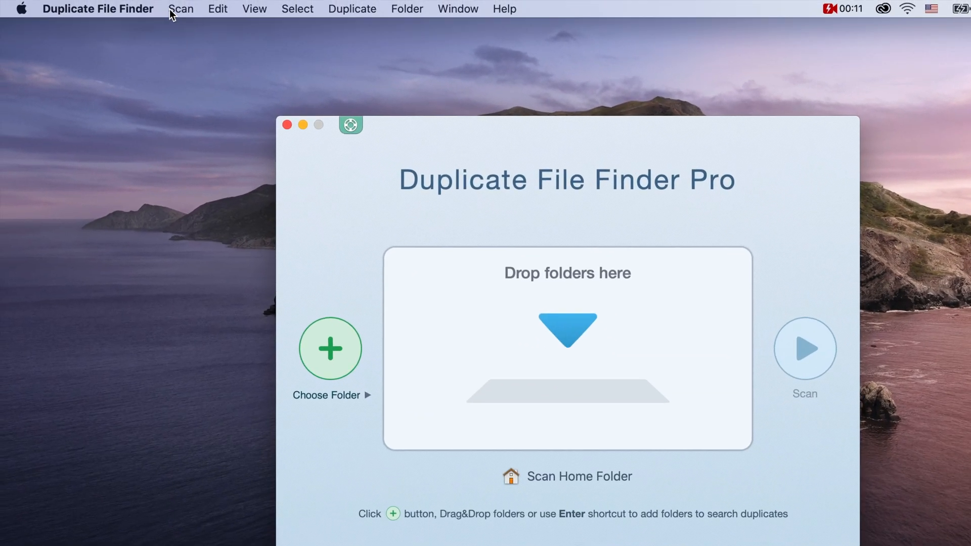
left_click(181, 8)
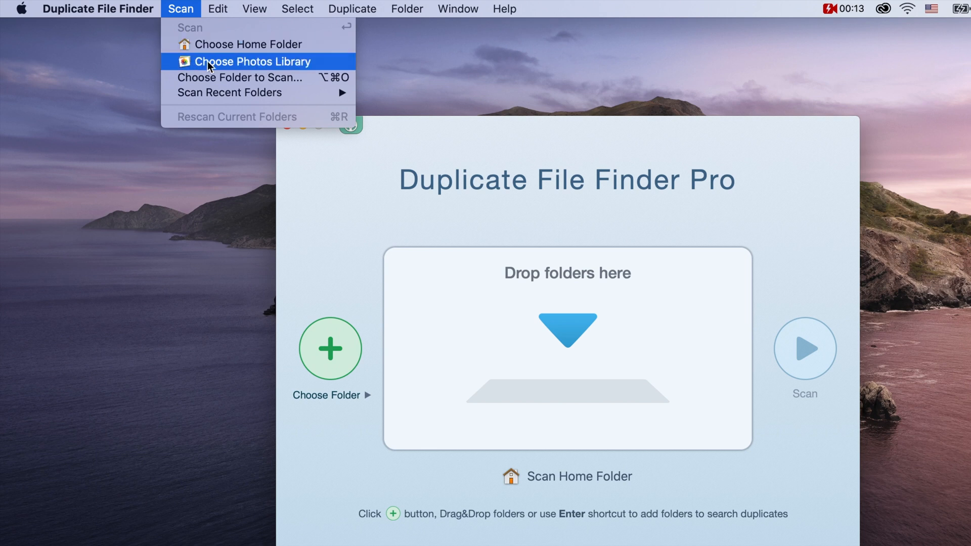
left_click(253, 61)
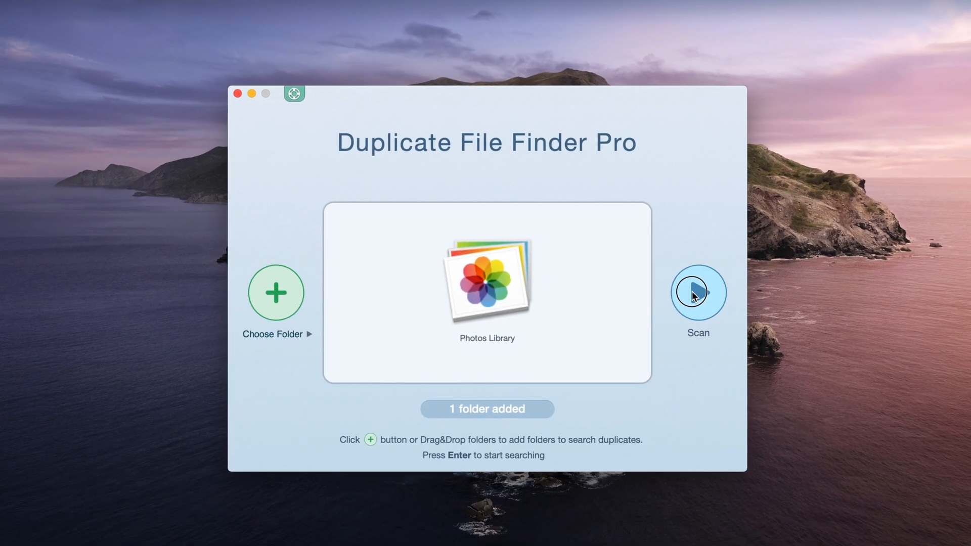
left_click(698, 292)
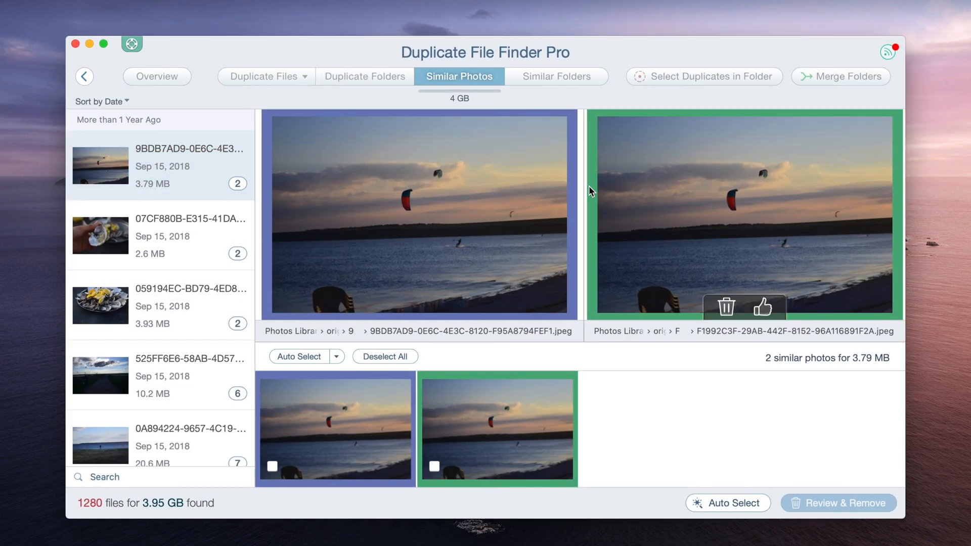
mouse_move(467, 76)
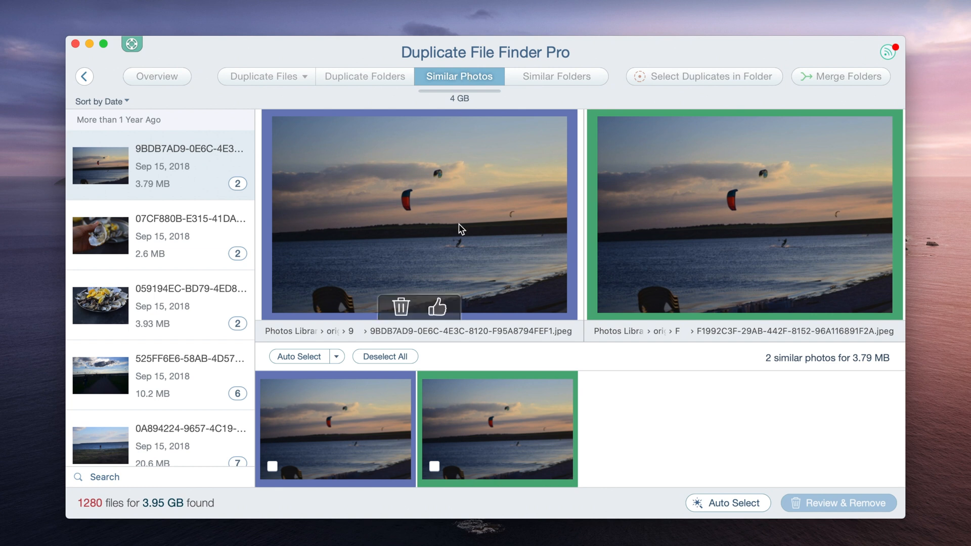
- Auto-select duplicates across all results and remove the 1,173 marked files (3.63 GB)
left_click(272, 466)
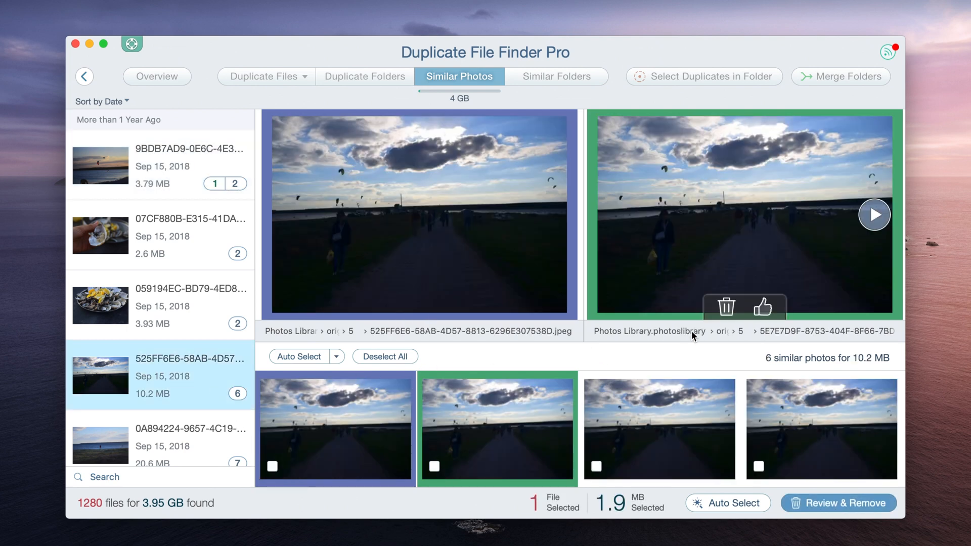
left_click(763, 307)
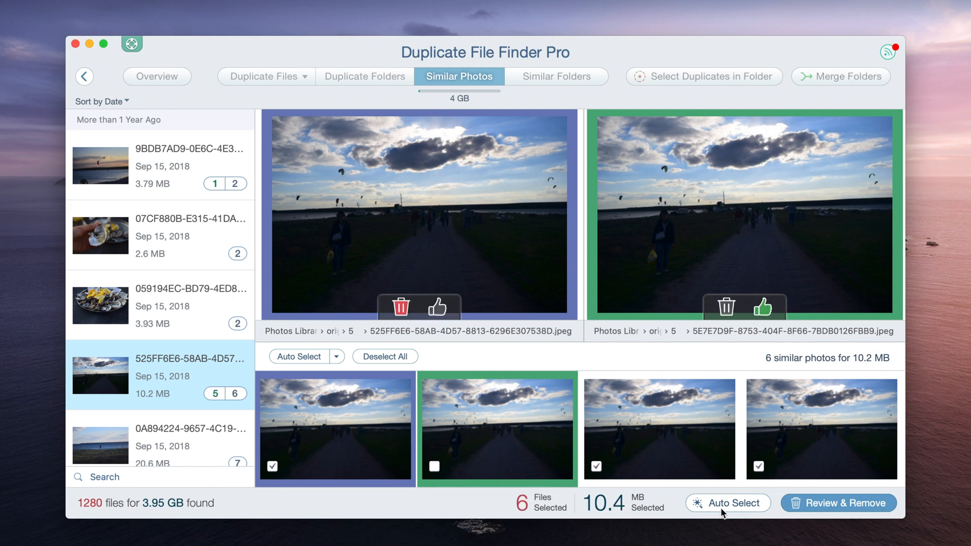
left_click(727, 502)
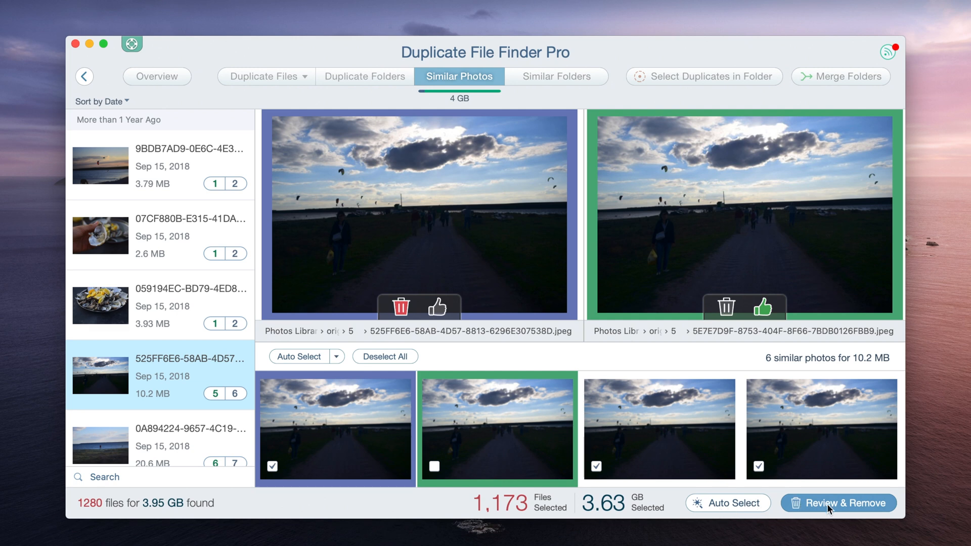
left_click(839, 503)
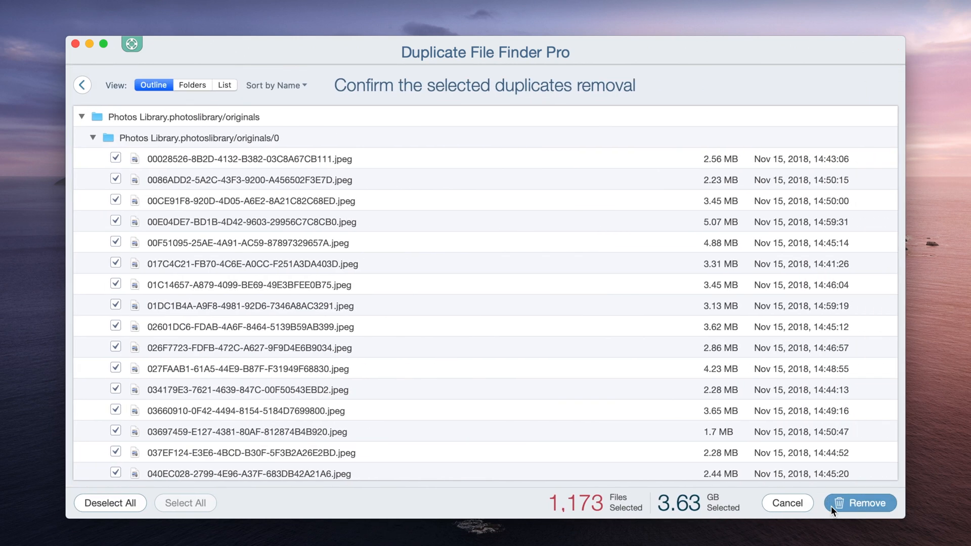
left_click(859, 502)
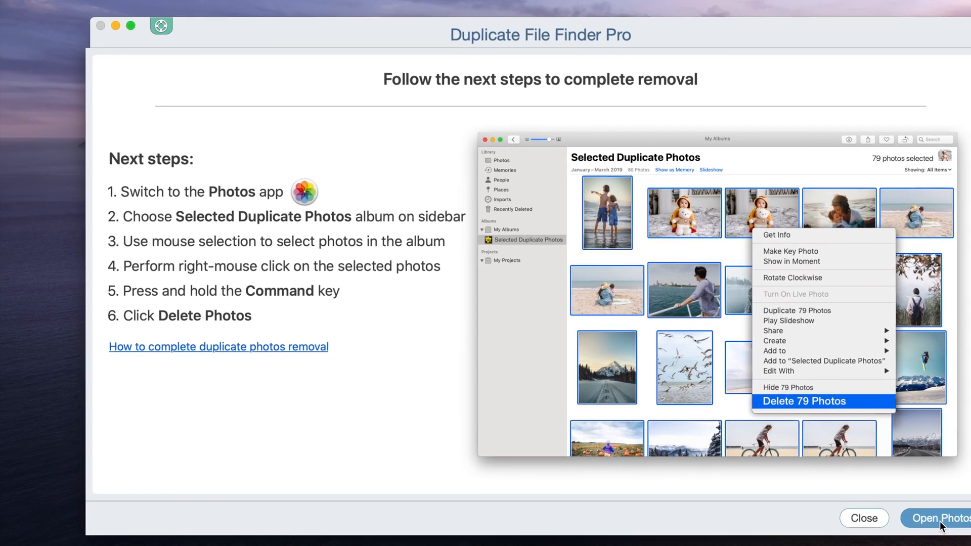
- Select all photos in the Selected Duplicate Photos album and delete the 1,173 duplicates
left_click(932, 515)
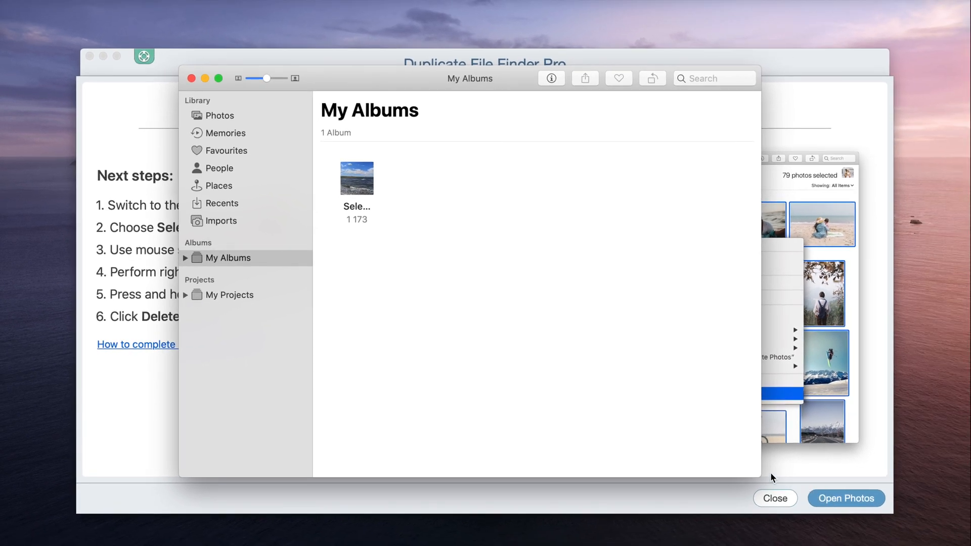
mouse_move(316, 321)
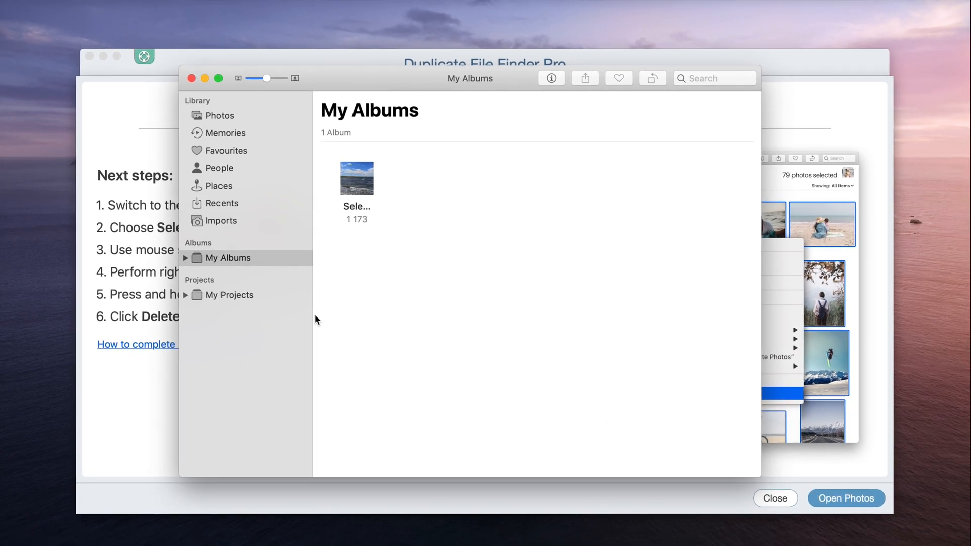
left_click(184, 258)
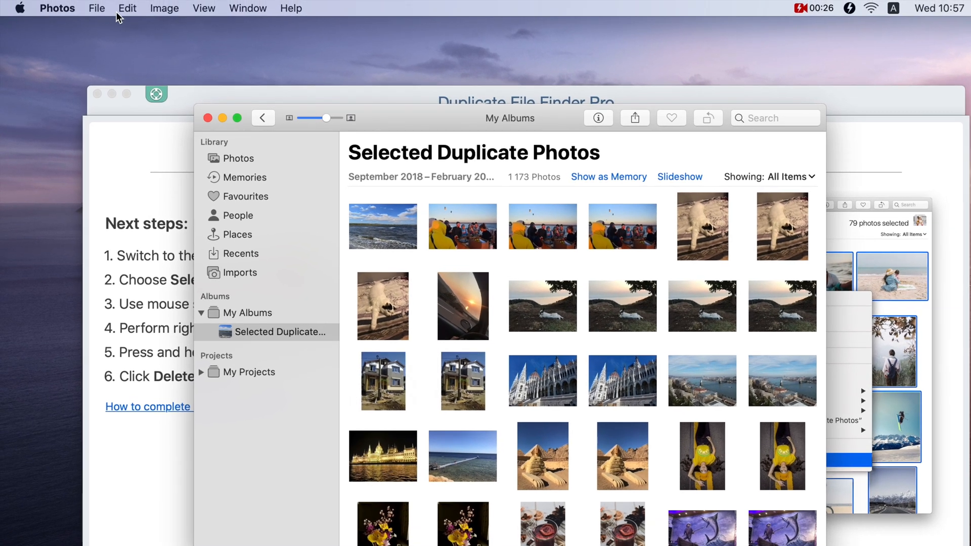
left_click(127, 8)
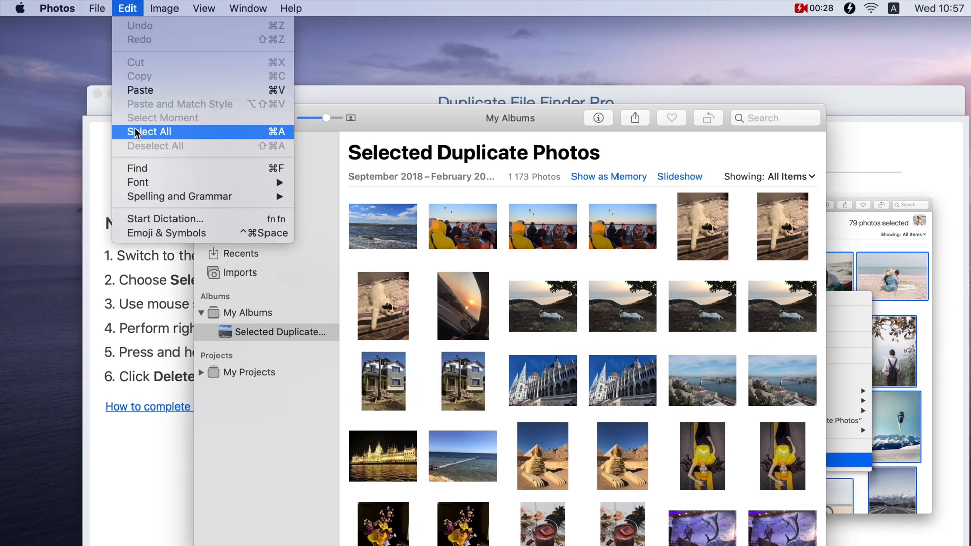
left_click(148, 132)
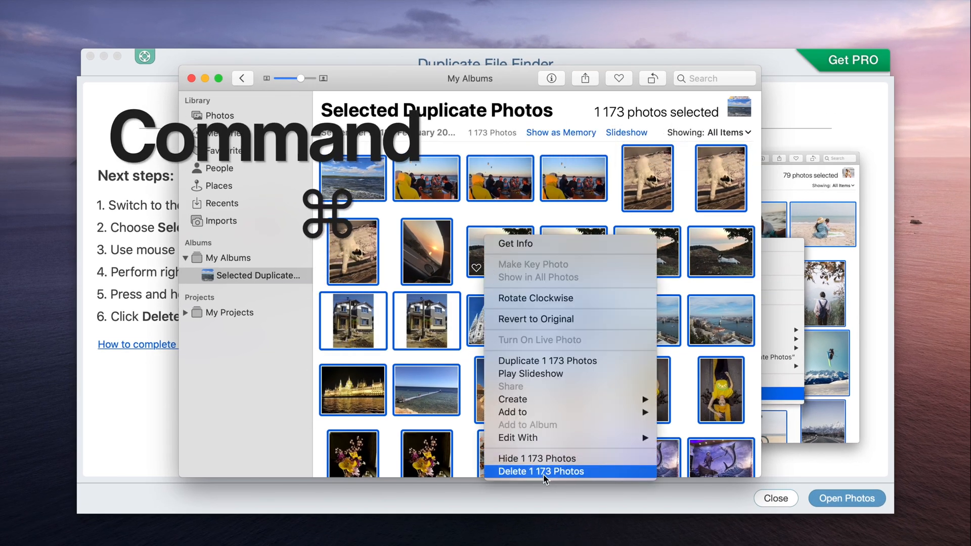
left_click(541, 472)
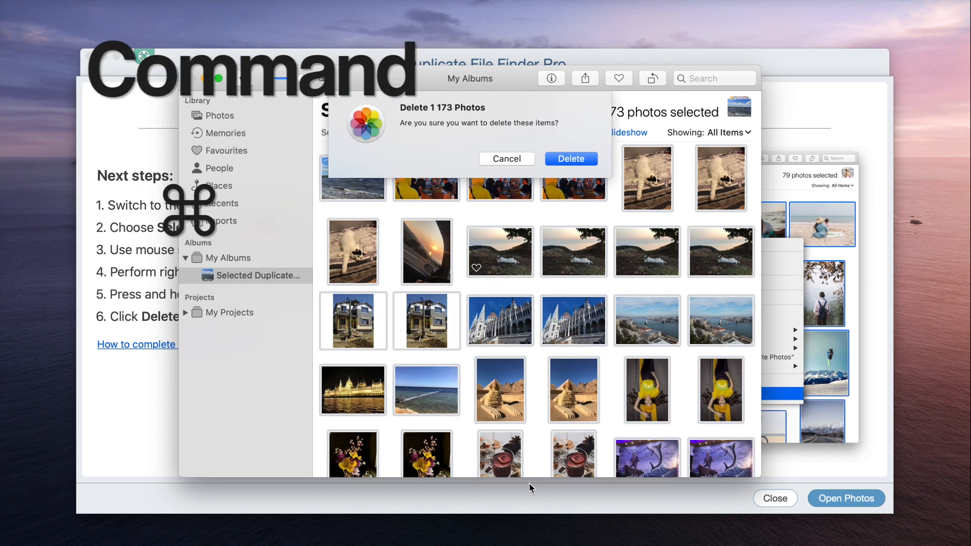
left_click(569, 159)
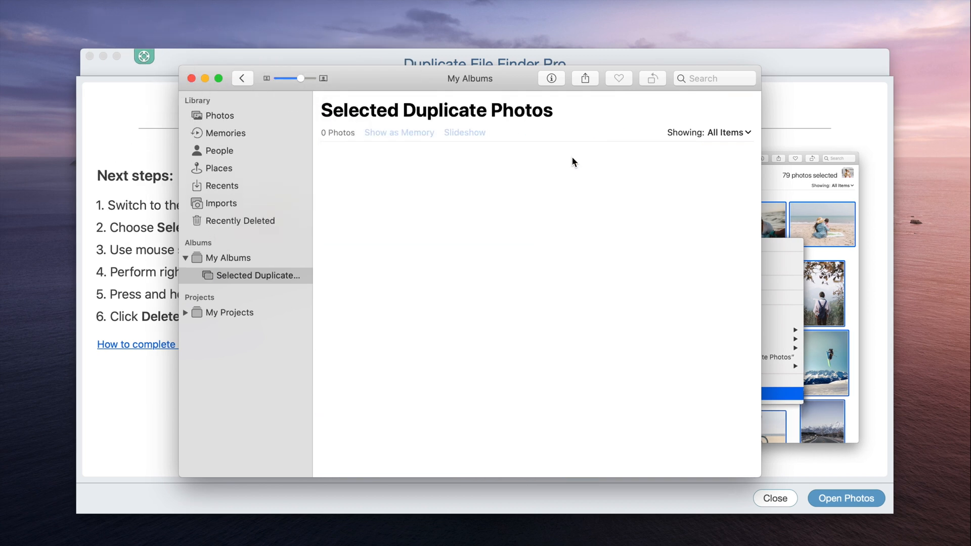
- Permanently delete everything in Recently Deleted, confirming the removal of the duplicates
left_click(241, 221)
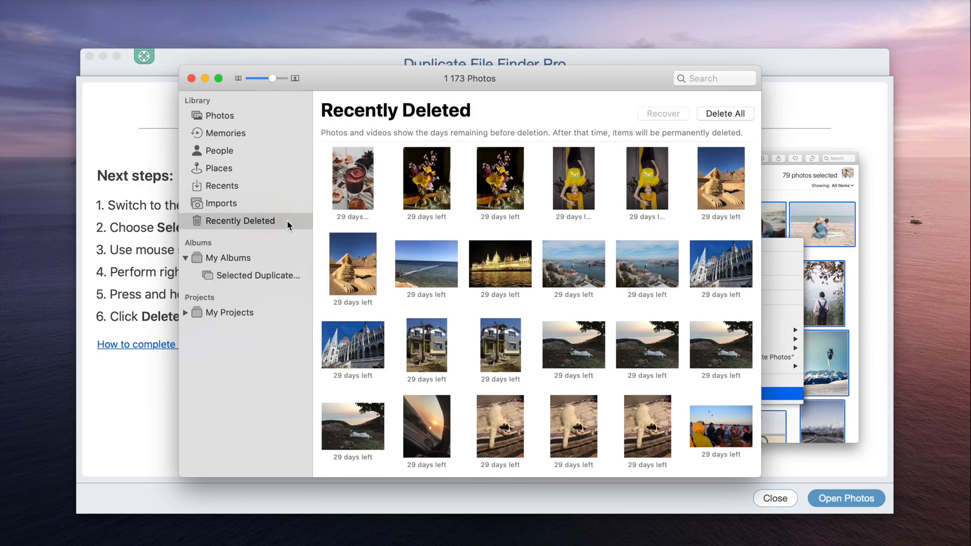
left_click(726, 113)
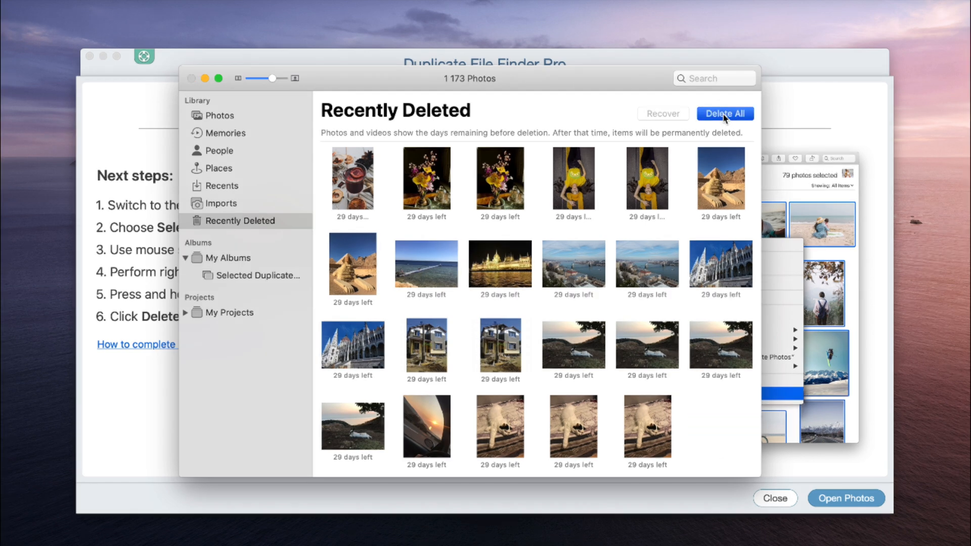
left_click(724, 114)
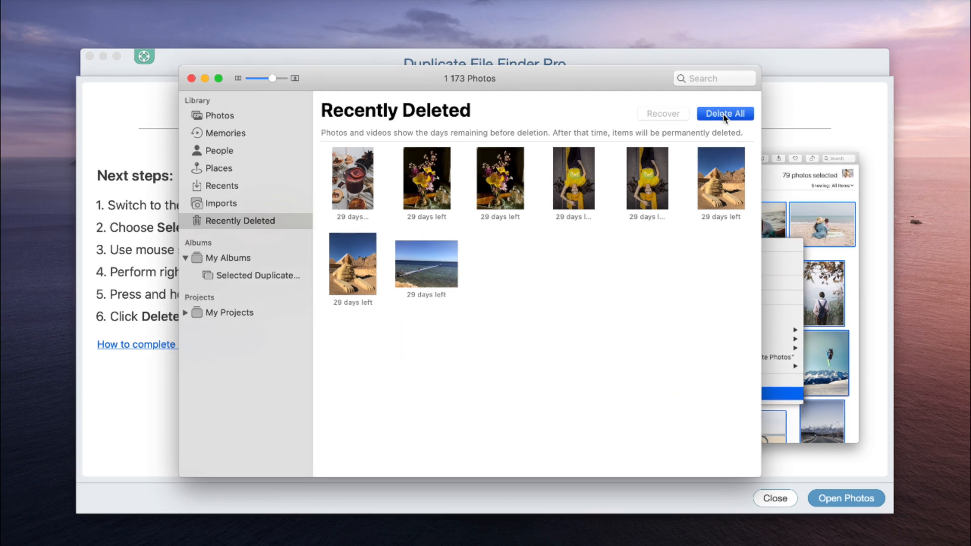
left_click(724, 113)
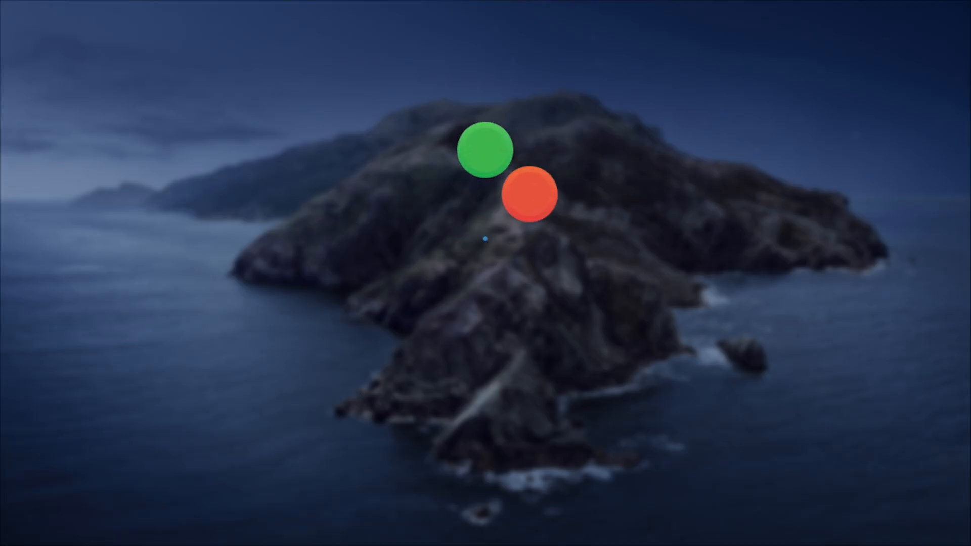